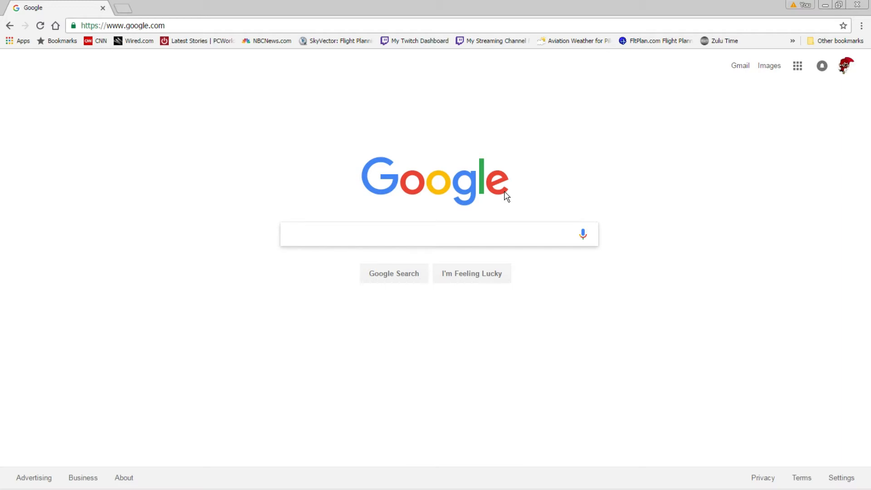
- Verify the game cache in the Local Files properties of Flight Simulator X: Steam Edition
{"action": "left_click", "coordinate": [439, 234]}
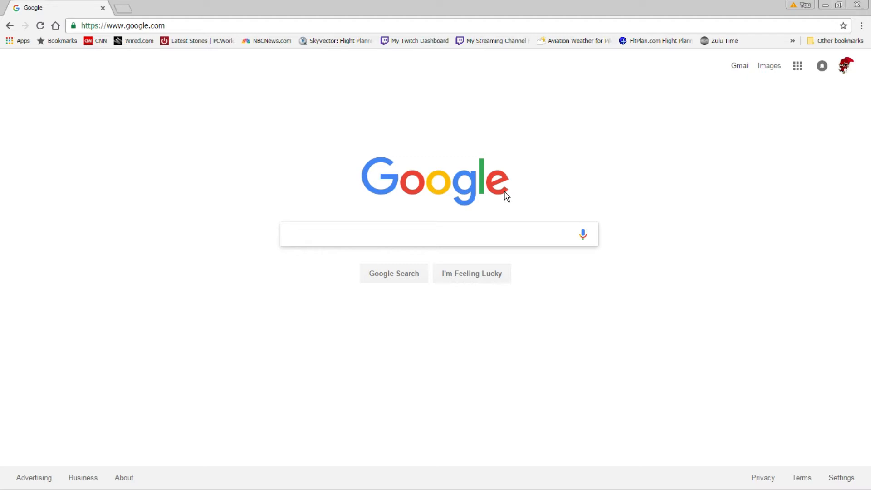
{"action": "left_click", "coordinate": [439, 234]}
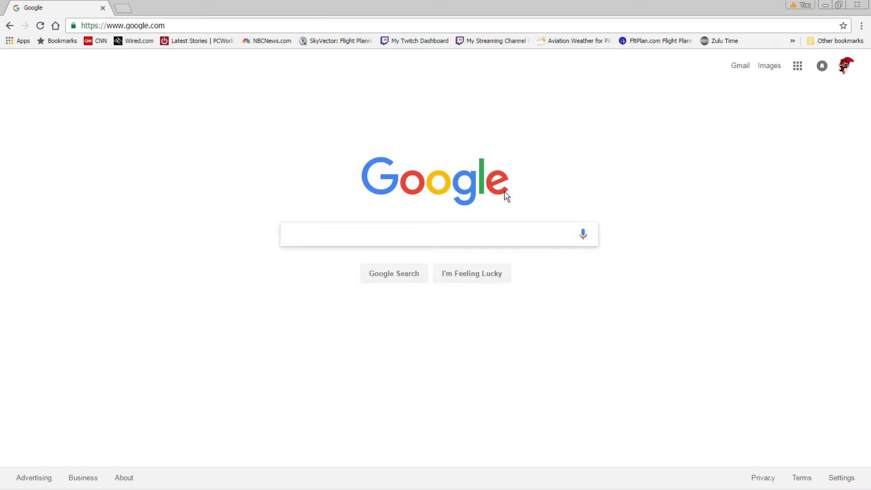
{"action": "left_click", "coordinate": [439, 234]}
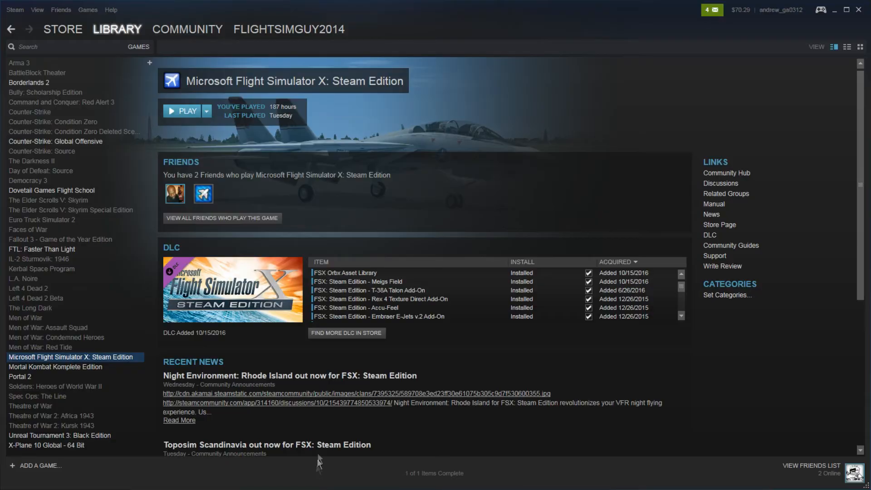
{"action": "right_click", "coordinate": [71, 356]}
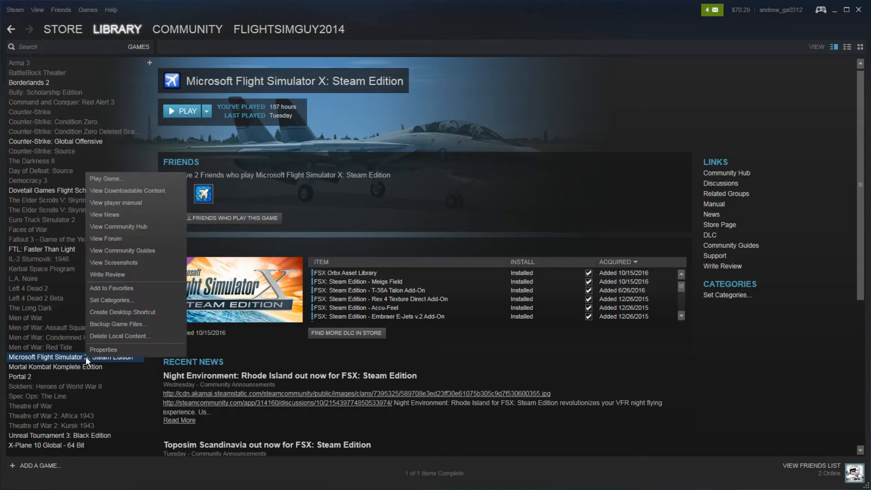
{"action": "left_click", "coordinate": [104, 349]}
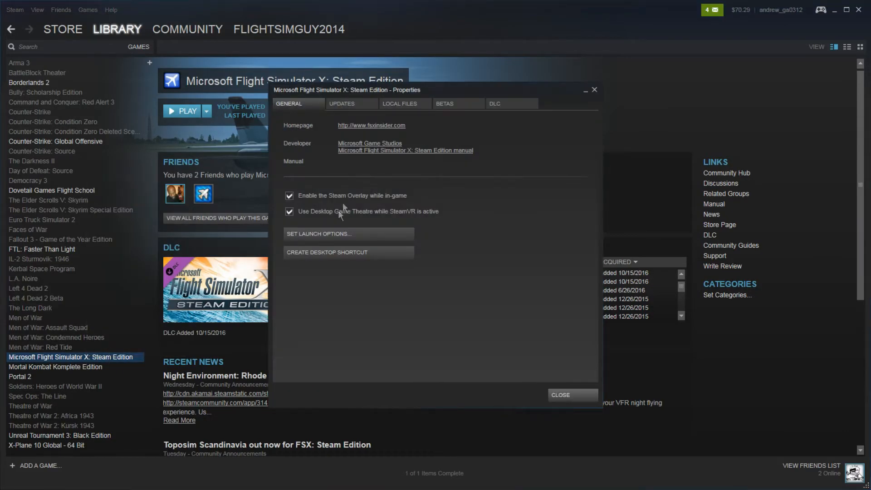
{"action": "left_click", "coordinate": [404, 104]}
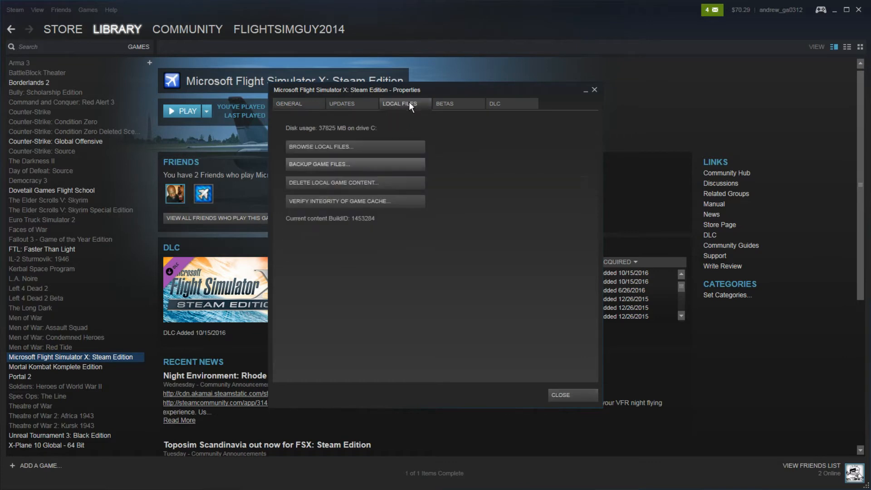
{"action": "mouse_move", "coordinate": [333, 204]}
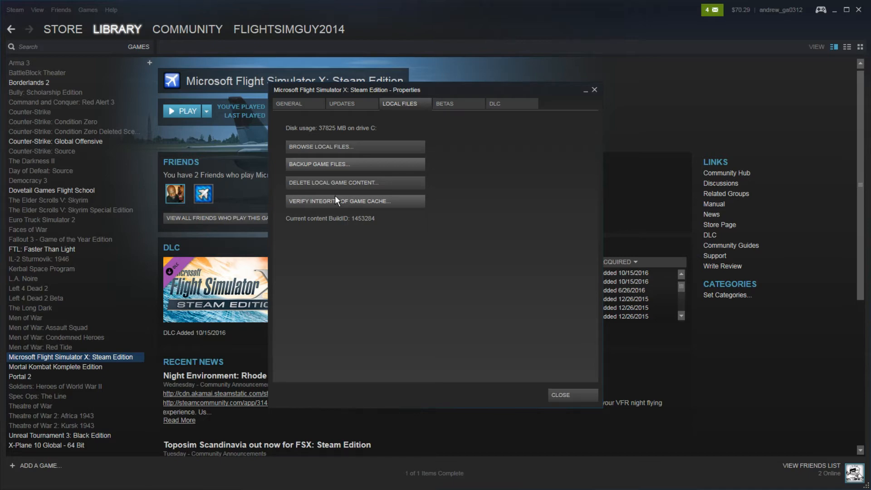
{"action": "left_click", "coordinate": [559, 395]}
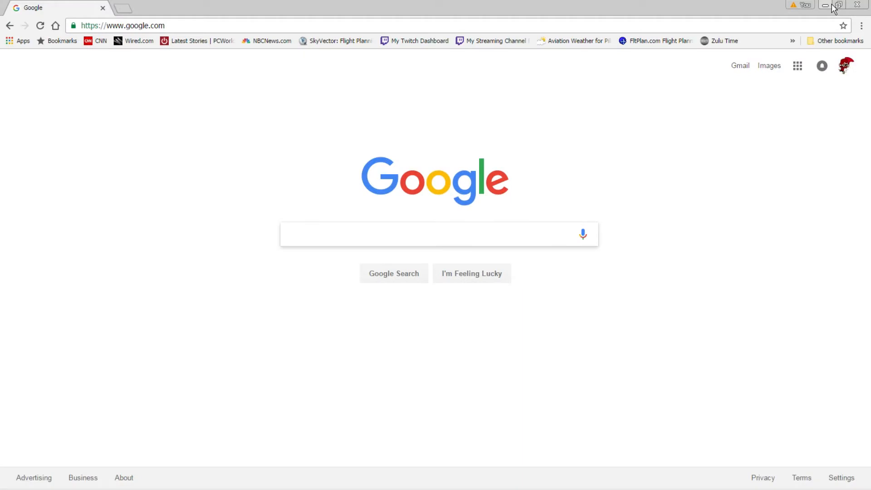
{"action": "left_click", "coordinate": [433, 234]}
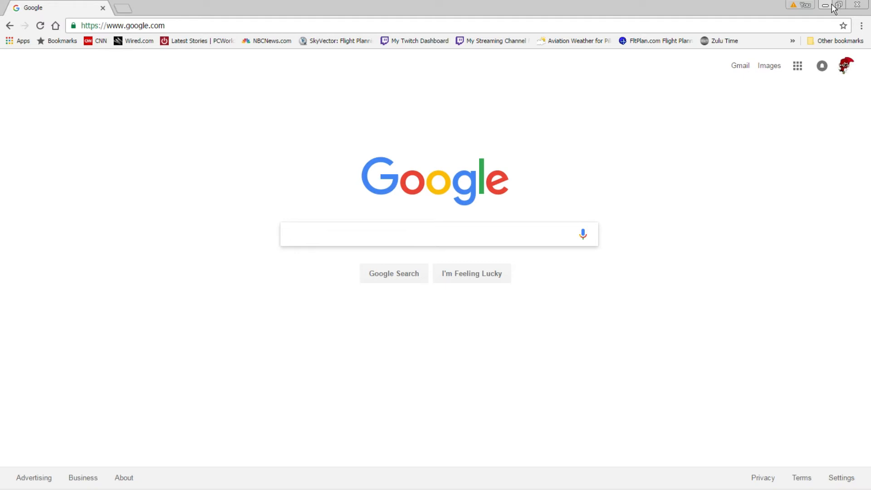
{"action": "left_click", "coordinate": [433, 234]}
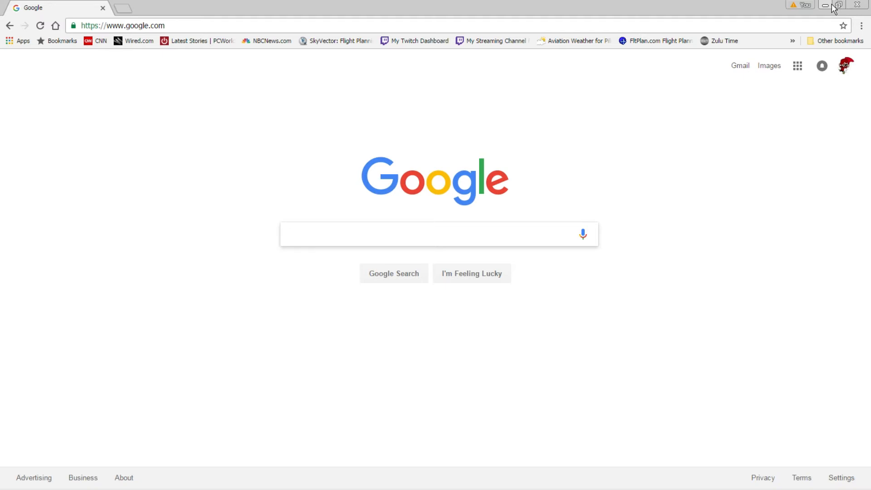
{"action": "left_click", "coordinate": [438, 234]}
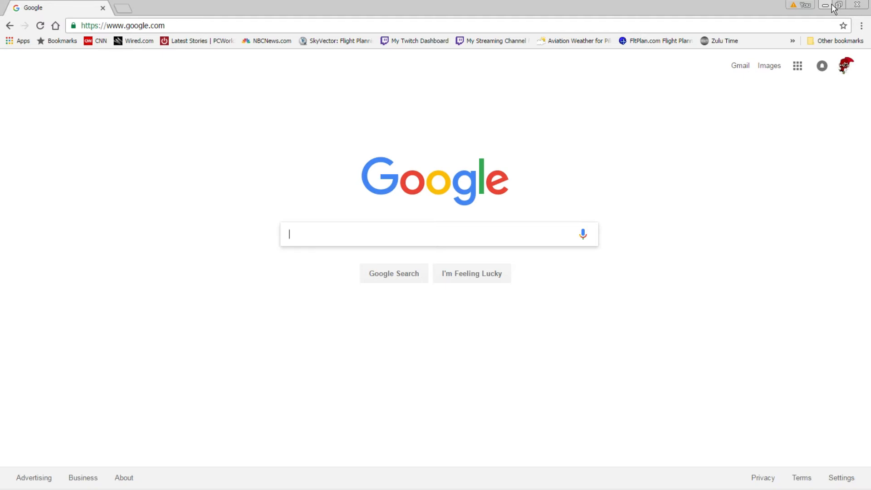
- Search 'No fsx AI', then follow the Sim-Outhouse thread's stuff4fs link to AI Flight Planner
{"action": "type", "text": "No fsx AI"}
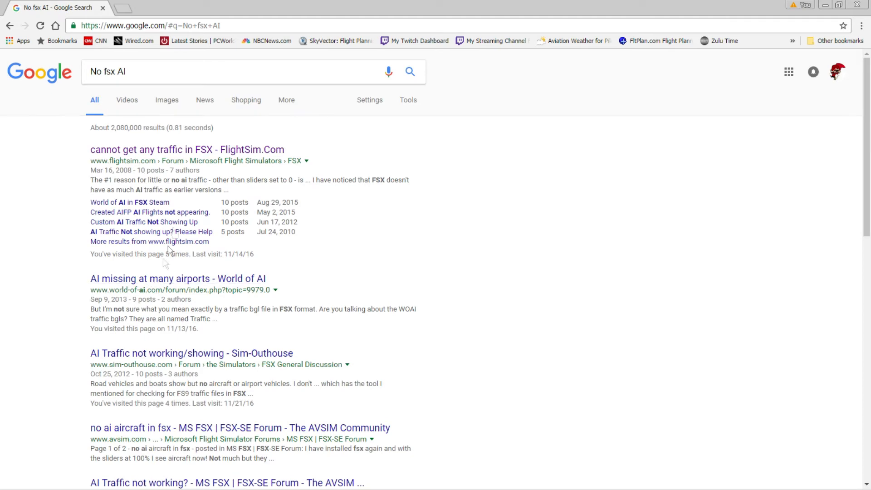
{"action": "left_click", "coordinate": [191, 353]}
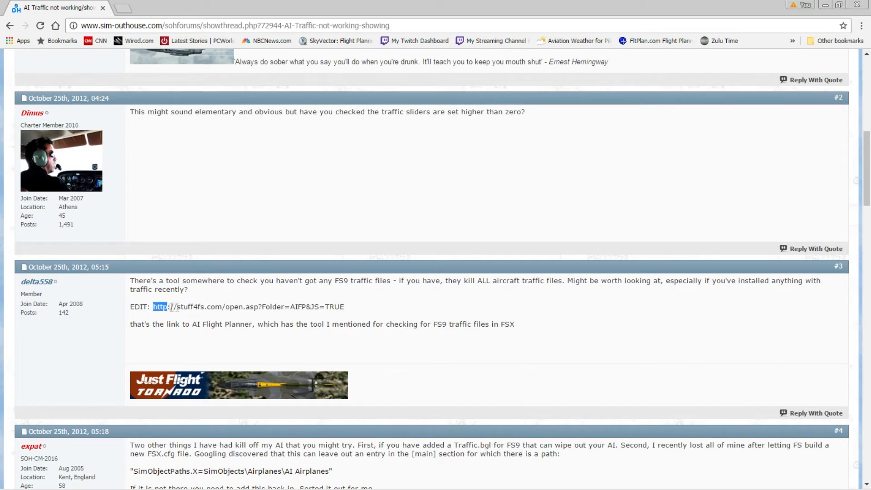
{"action": "left_click_drag", "start_coordinate": [157, 306], "coordinate": [344, 307]}
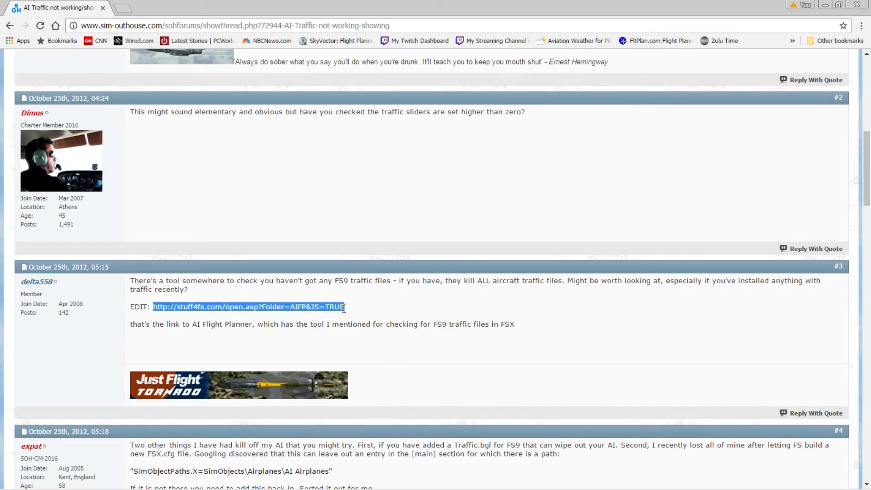
{"action": "left_click", "coordinate": [248, 307]}
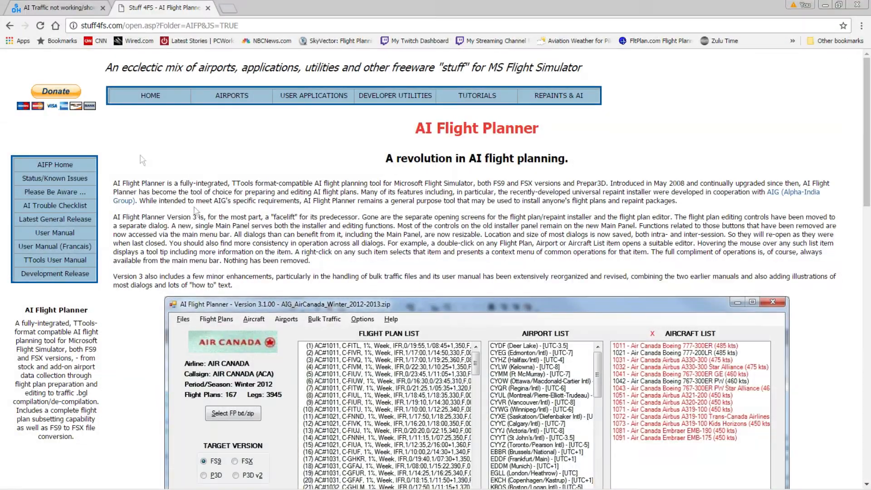
{"action": "mouse_move", "coordinate": [515, 153]}
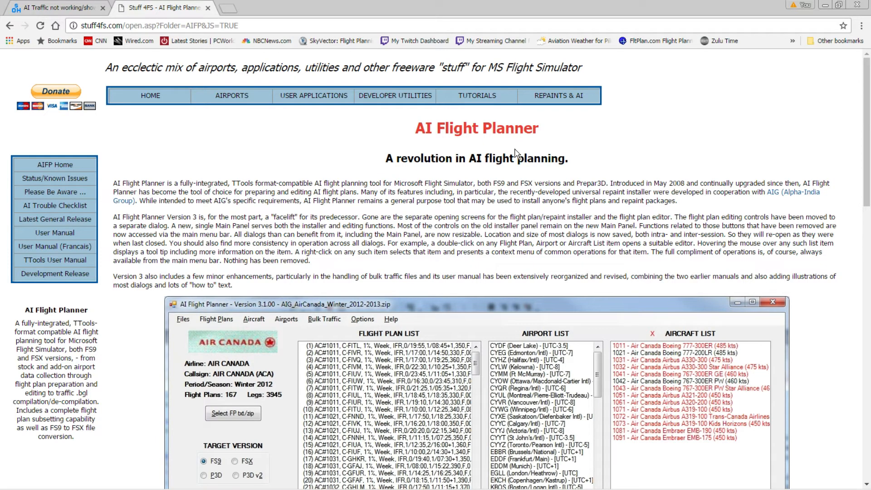
{"action": "mouse_move", "coordinate": [510, 151]}
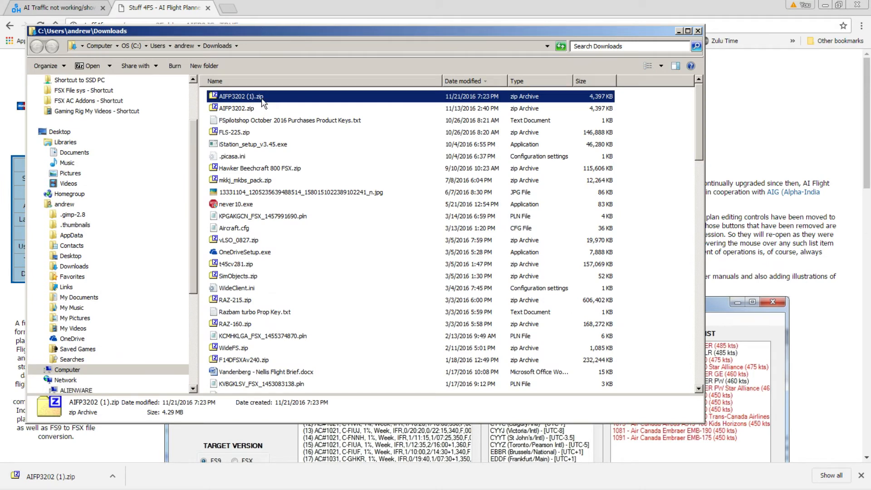
- Open the AIFP3202 folder in Downloads and launch AIFP3.exe
{"action": "scroll", "scroll_direction": "down", "scroll_amount": 3}
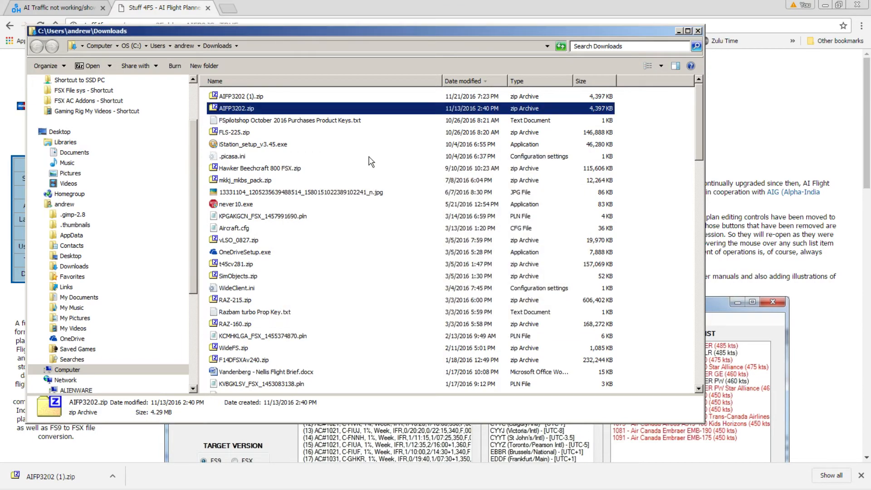
{"action": "scroll", "scroll_direction": "down", "scroll_amount": 3}
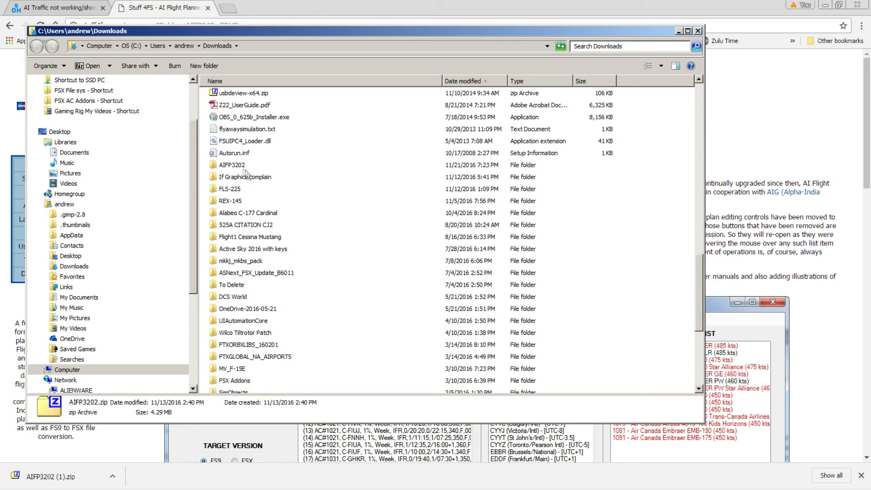
{"action": "double_click", "coordinate": [231, 164]}
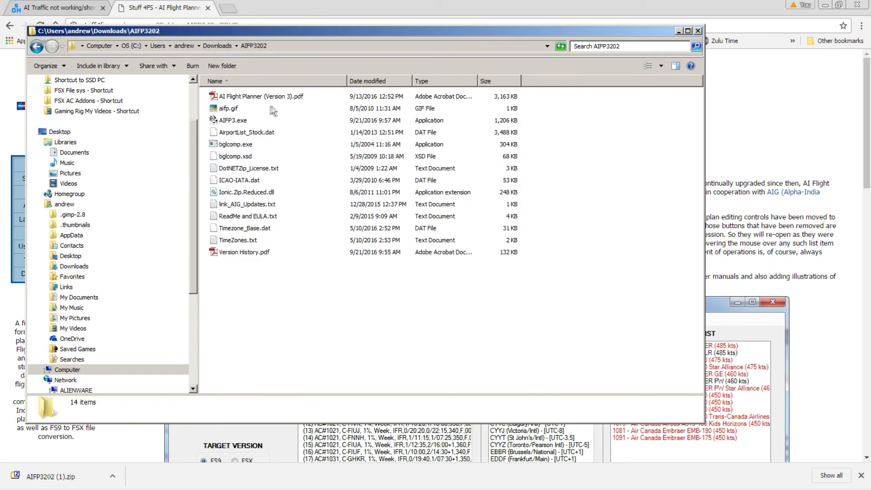
{"action": "mouse_move", "coordinate": [232, 122]}
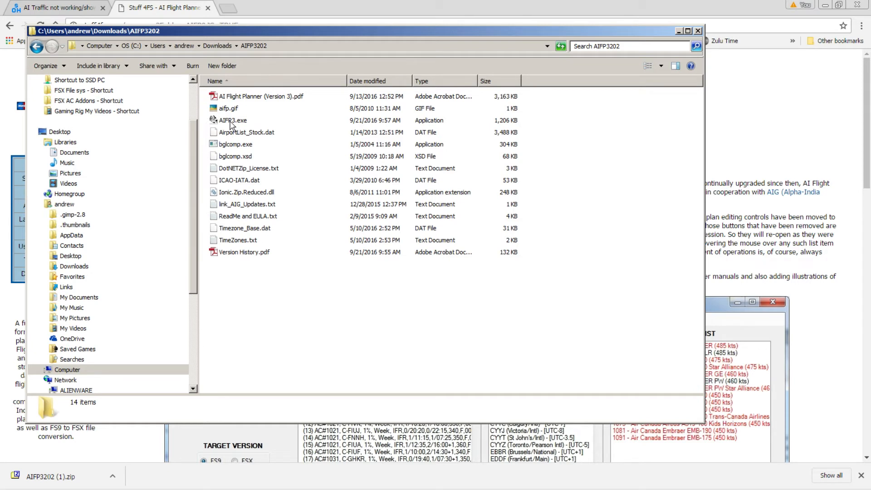
{"action": "left_click", "coordinate": [232, 119]}
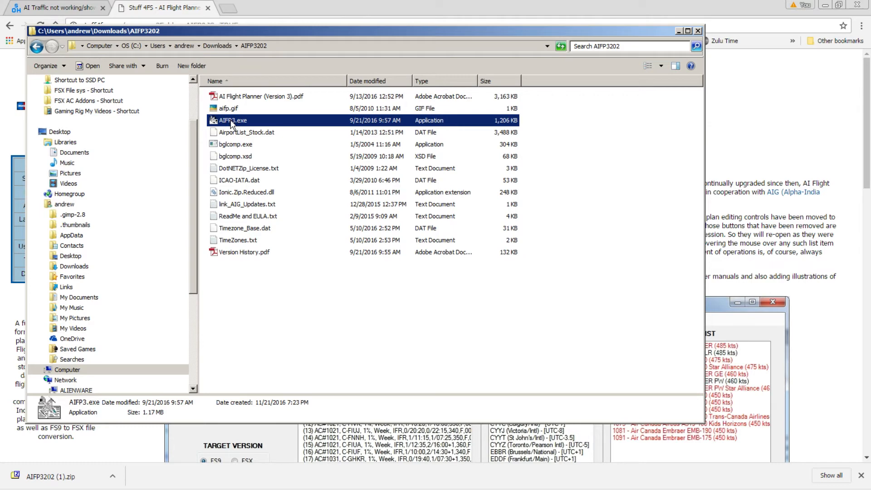
{"action": "double_click", "coordinate": [232, 120]}
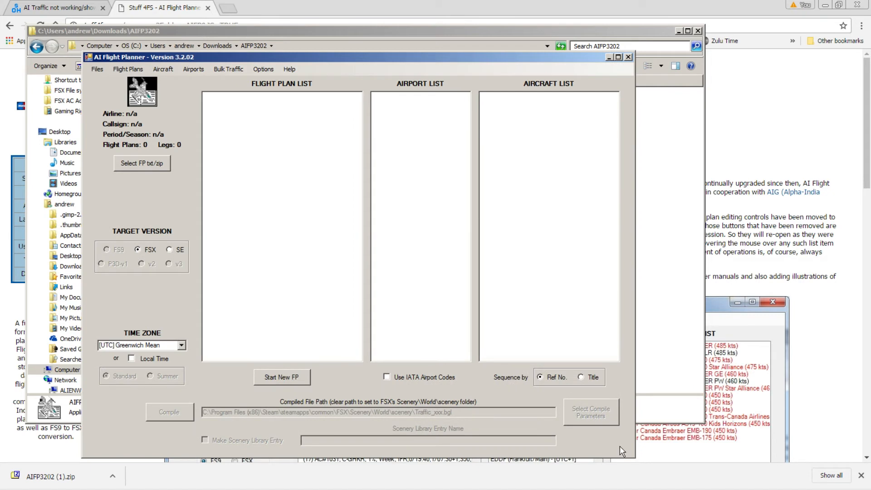
{"action": "mouse_move", "coordinate": [222, 82]}
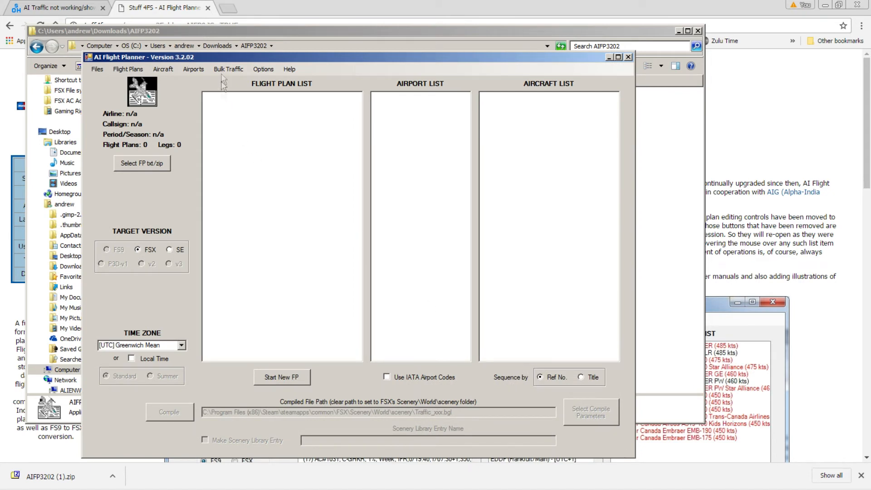
- Open Bulk Traffic > Find FS9 Traffic Files and expand C: > Program Files (x86)
{"action": "left_click", "coordinate": [228, 69]}
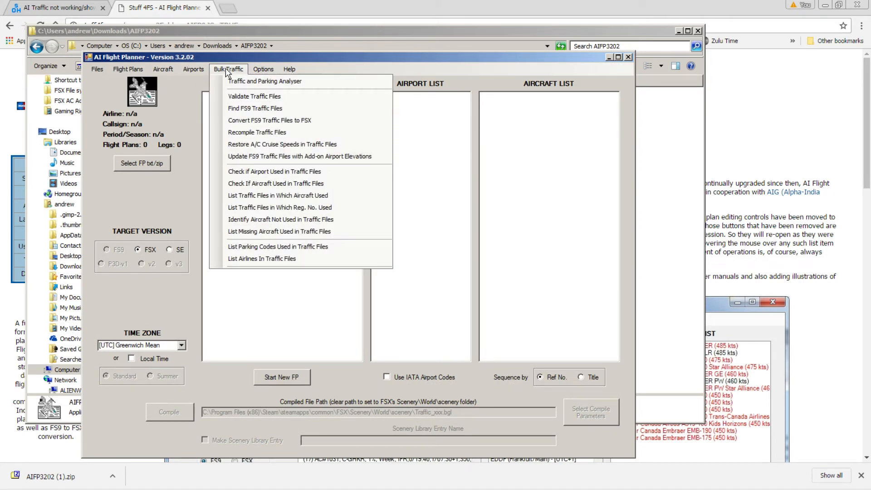
{"action": "mouse_move", "coordinate": [255, 108]}
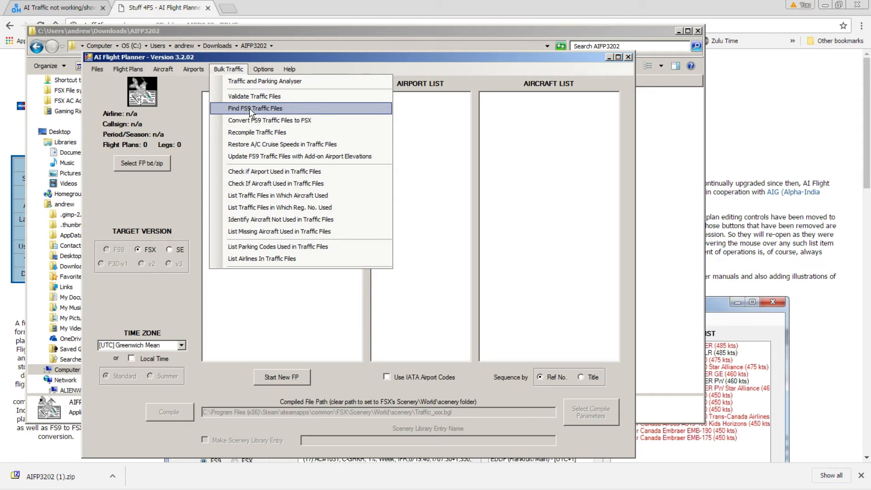
{"action": "left_click", "coordinate": [255, 109]}
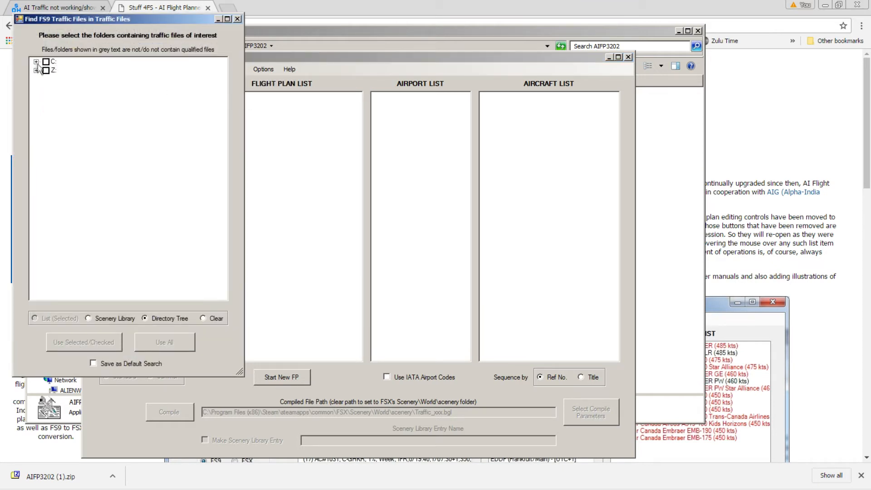
{"action": "left_click", "coordinate": [36, 62]}
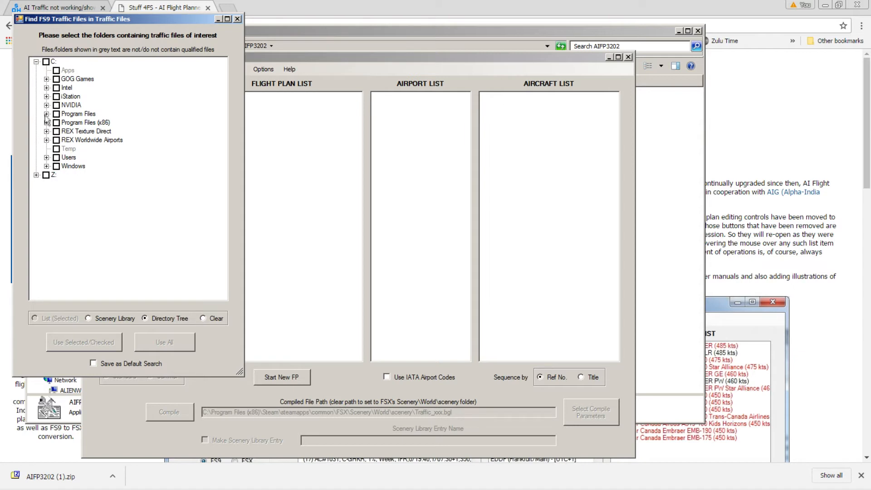
{"action": "left_click", "coordinate": [47, 122]}
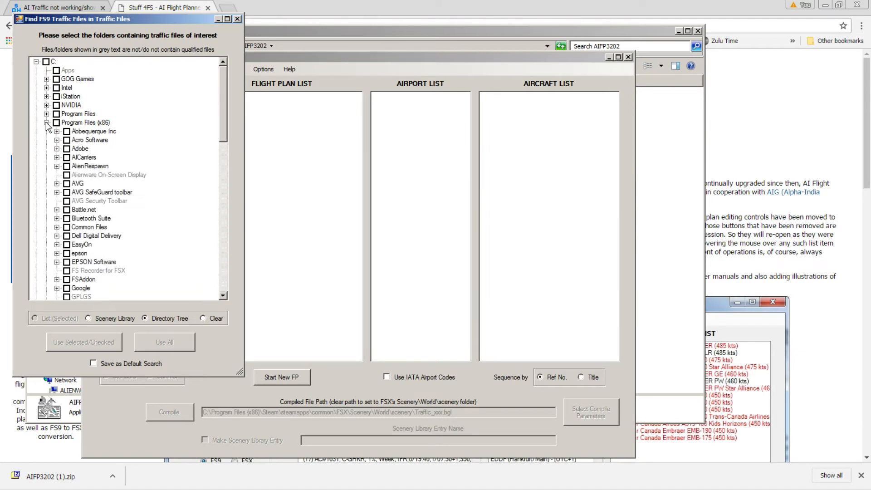
{"action": "mouse_move", "coordinate": [214, 121]}
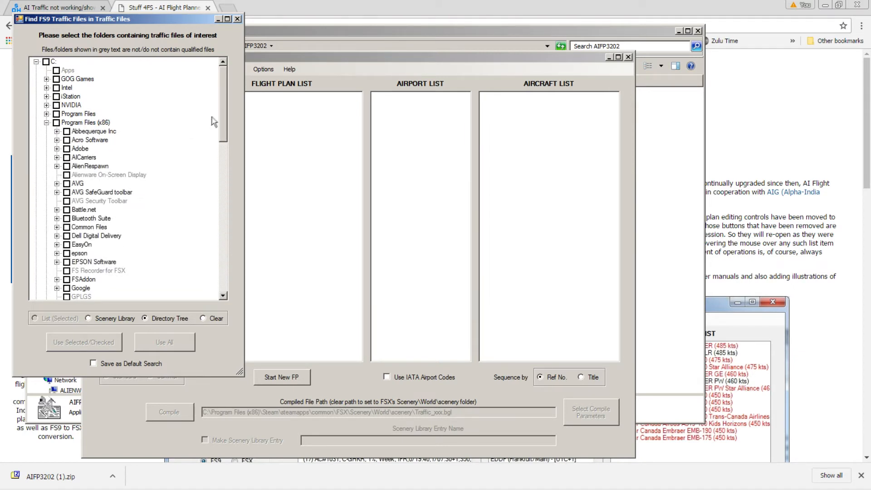
{"action": "mouse_move", "coordinate": [222, 106]}
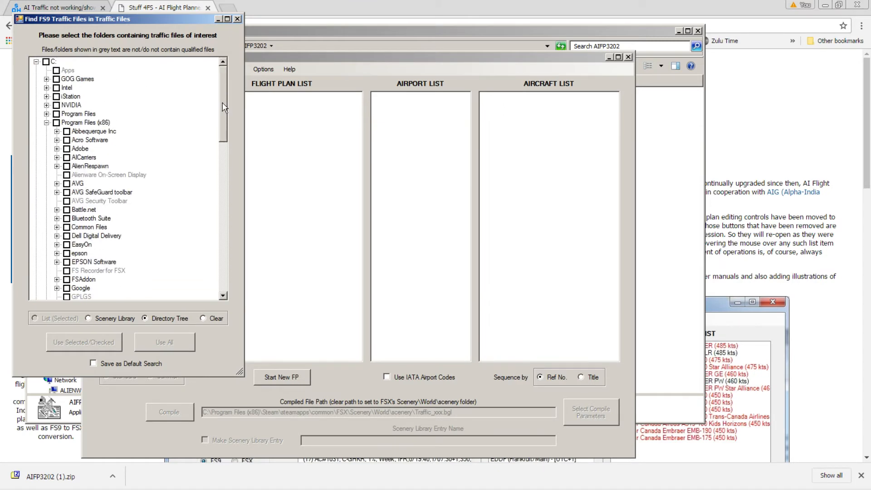
{"action": "scroll", "scroll_direction": "down", "scroll_amount": 3}
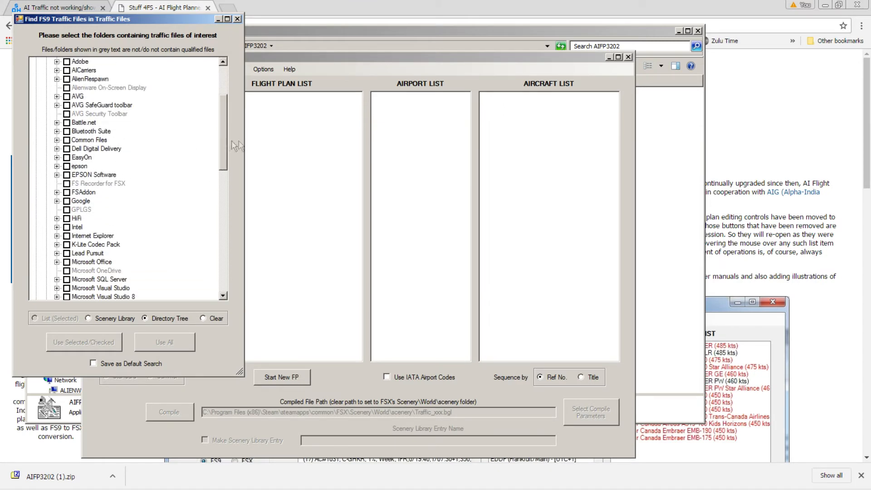
{"action": "scroll", "scroll_direction": "down", "scroll_amount": 3}
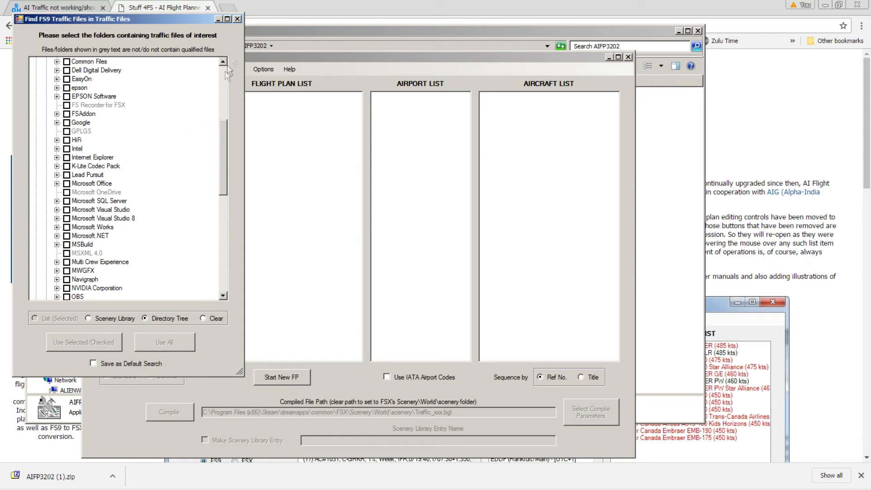
{"action": "mouse_move", "coordinate": [237, 18]}
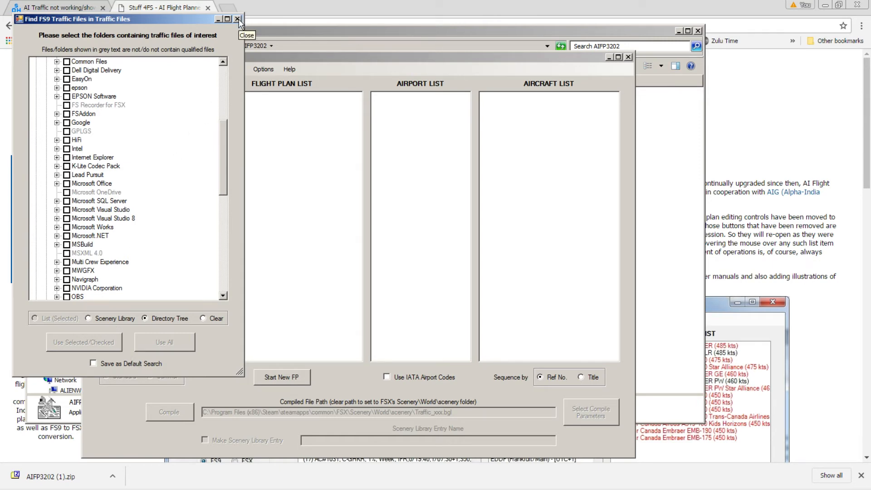
- Close the FS9 search and open Steam's FSX scenery\World\scenery folder in Explorer
{"action": "left_click", "coordinate": [238, 18]}
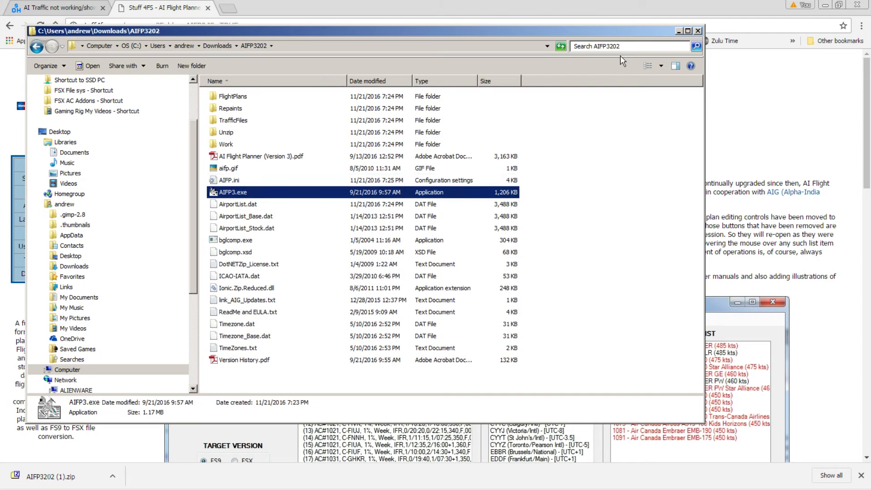
{"action": "mouse_move", "coordinate": [353, 151]}
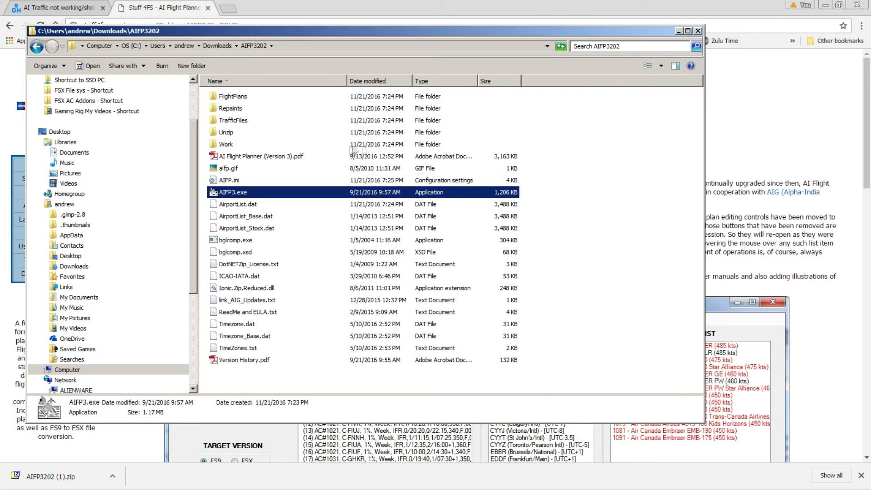
{"action": "mouse_move", "coordinate": [289, 205]}
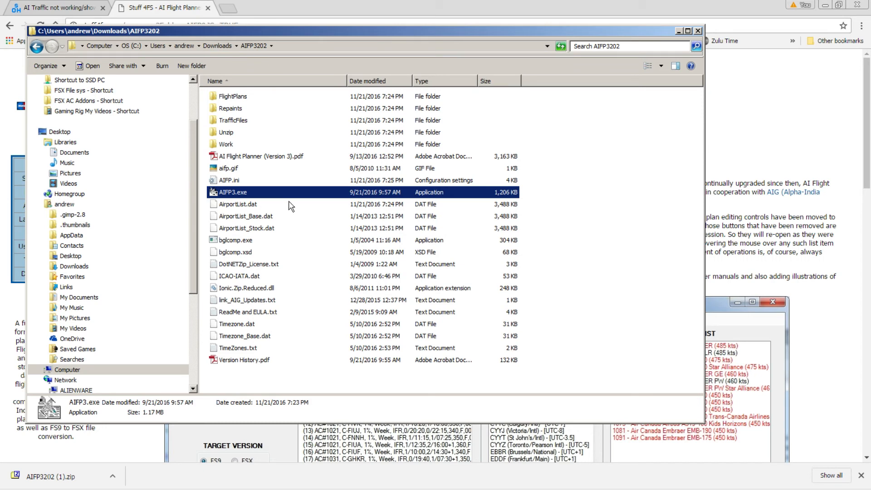
{"action": "mouse_move", "coordinate": [197, 217]}
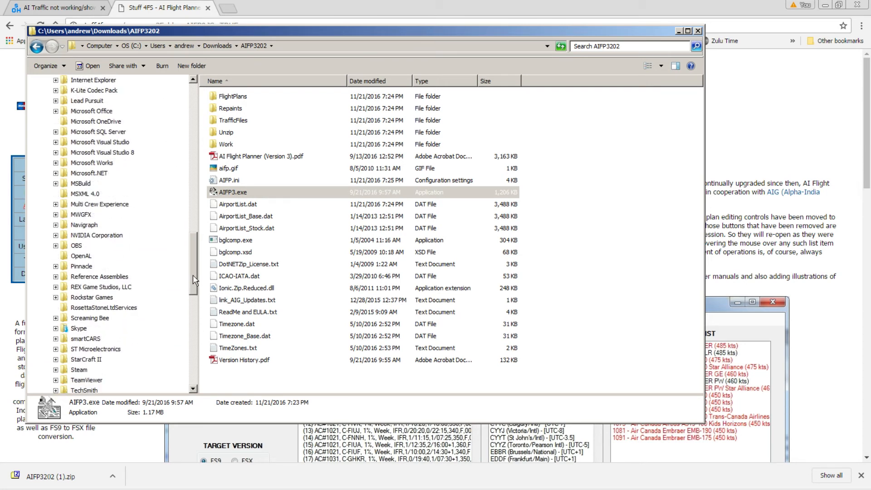
{"action": "left_click", "coordinate": [56, 132]}
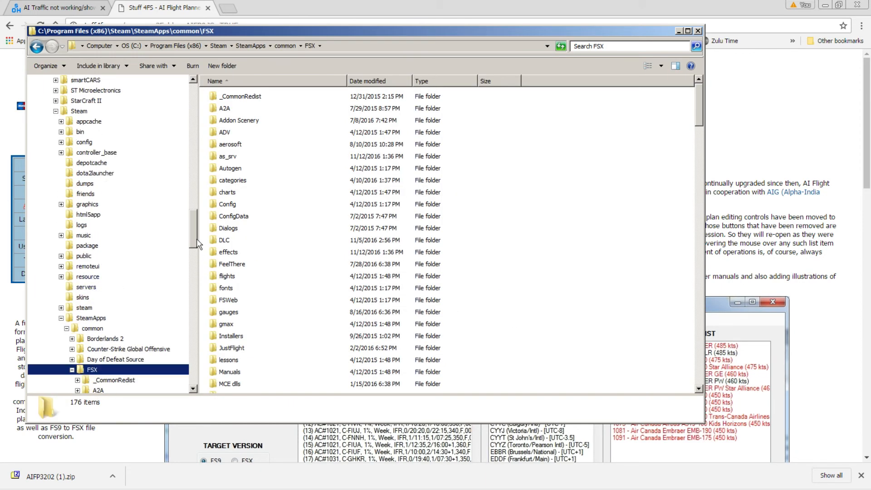
{"action": "scroll", "scroll_direction": "down", "scroll_amount": 3}
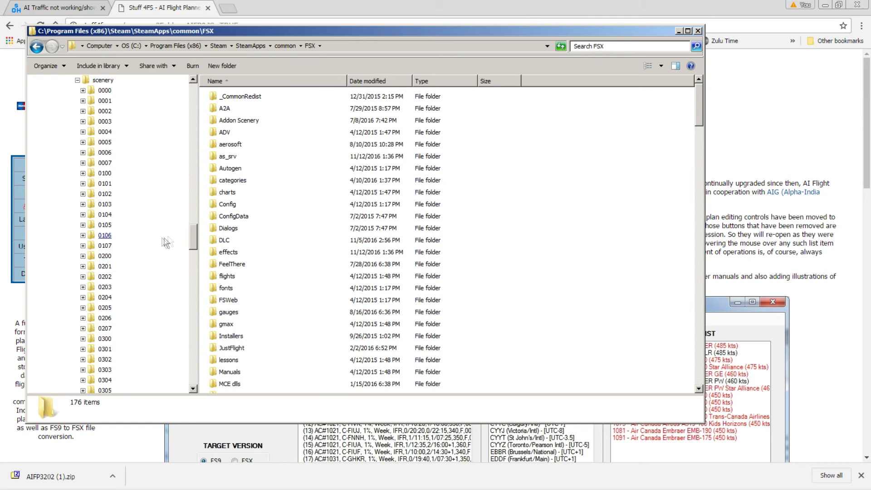
{"action": "scroll", "scroll_direction": "down", "scroll_amount": 3}
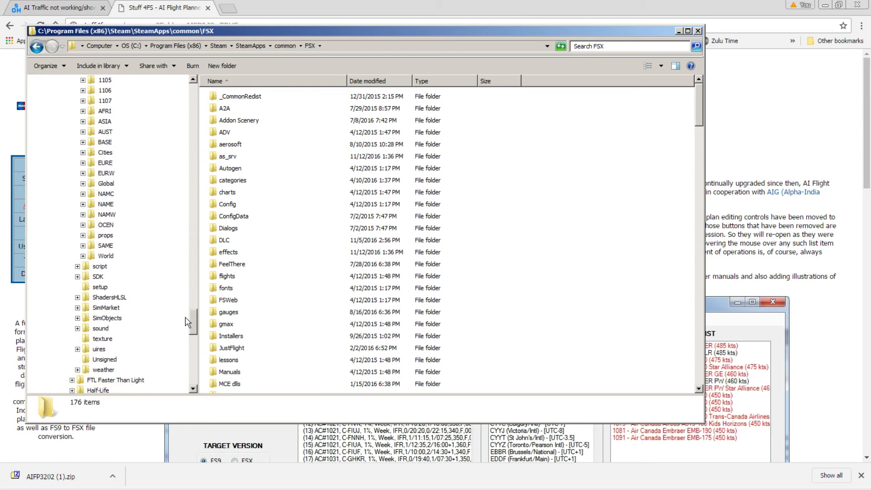
{"action": "left_click", "coordinate": [78, 255]}
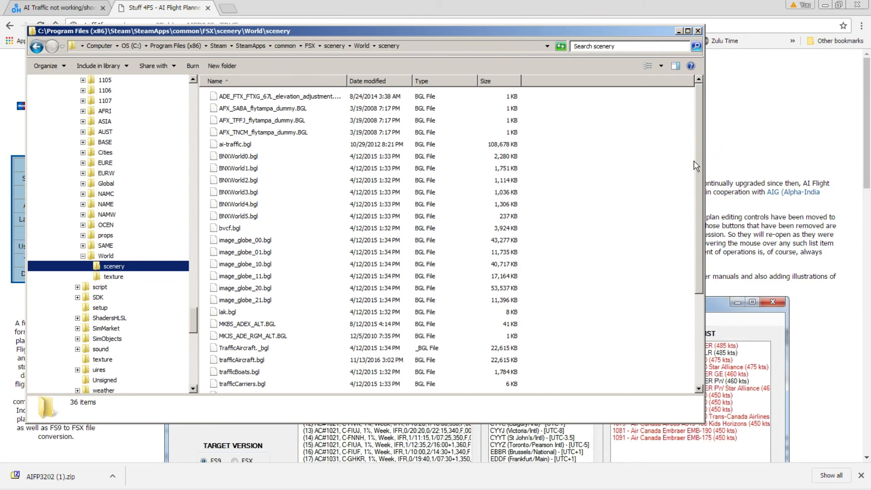
- Sort the World scenery files by Date modified and select trafficAircraft.bgl (22.0 MB)
{"action": "scroll", "scroll_direction": "down", "scroll_amount": 3}
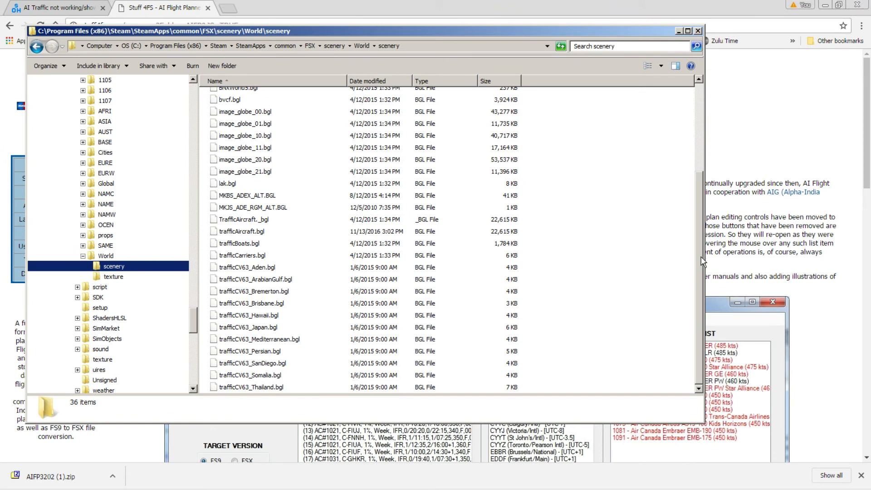
{"action": "left_click", "coordinate": [366, 81]}
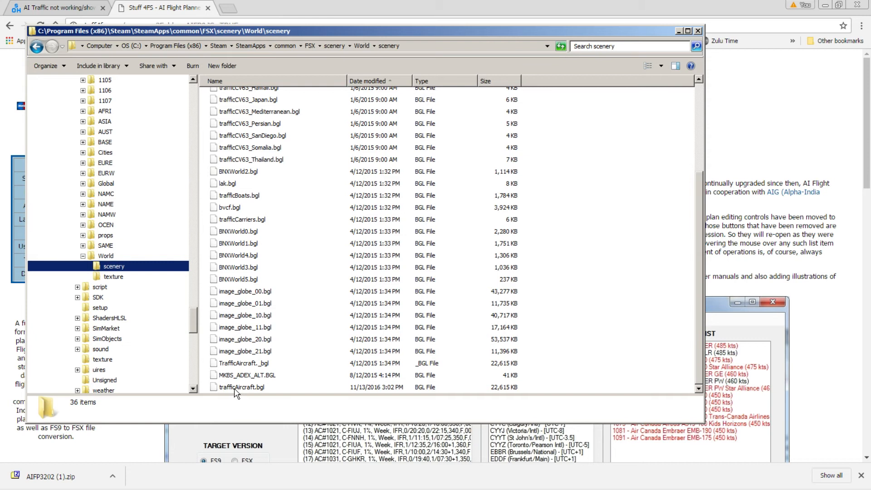
{"action": "left_click", "coordinate": [241, 387]}
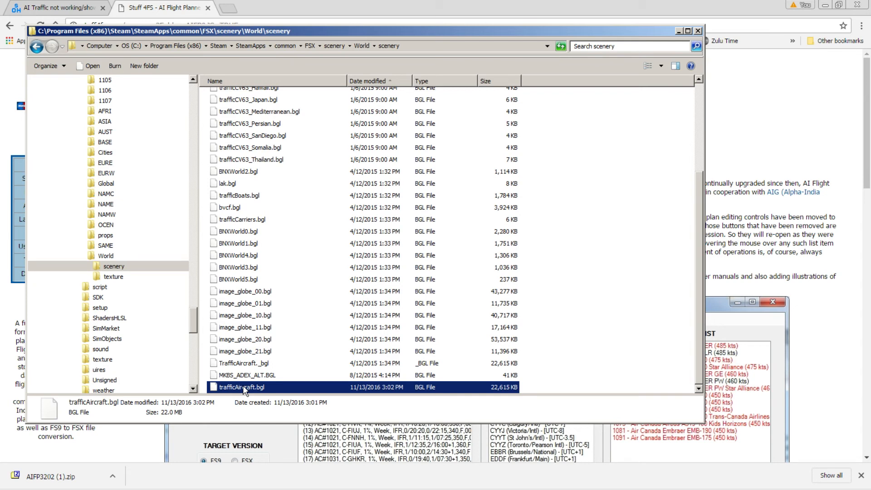
{"action": "mouse_move", "coordinate": [399, 259]}
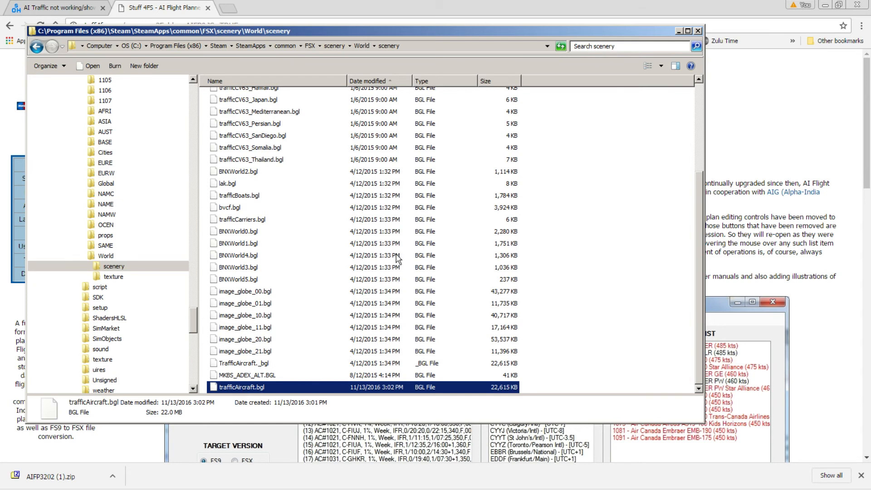